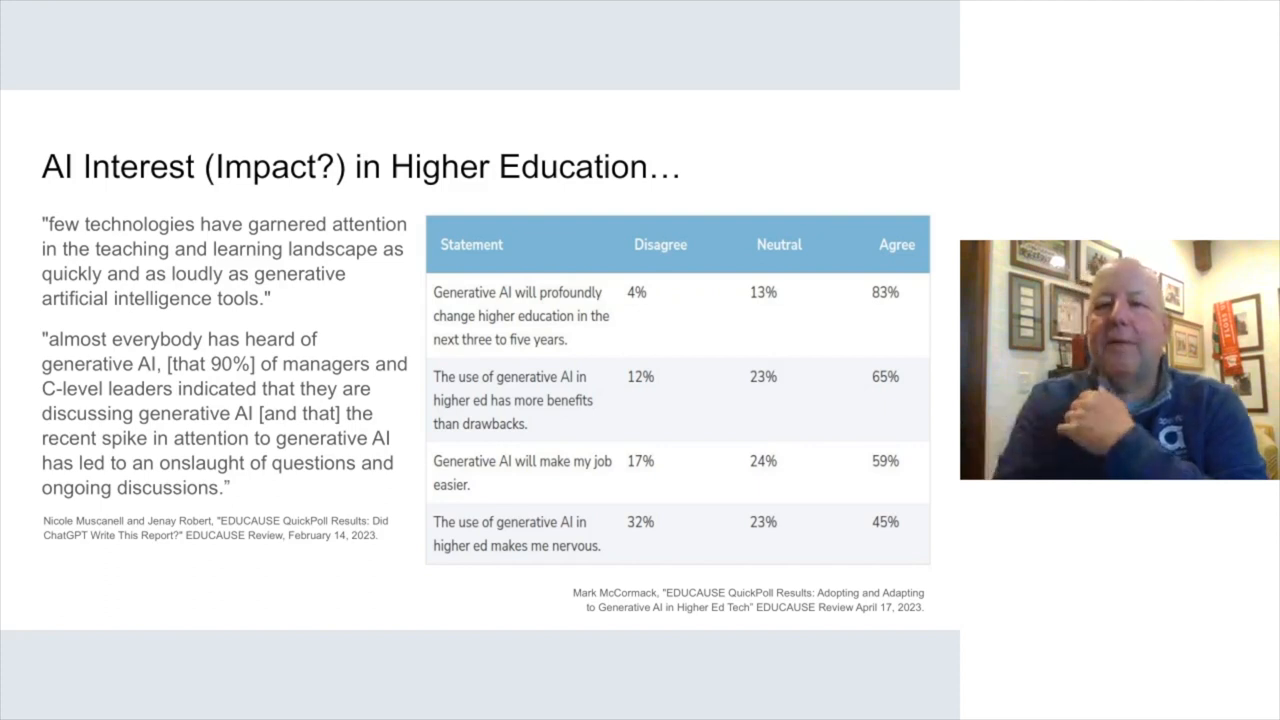
Advance past the poll and sentiment slides to 'Hollywood's answer' and play the hotdog app clip
key("right")
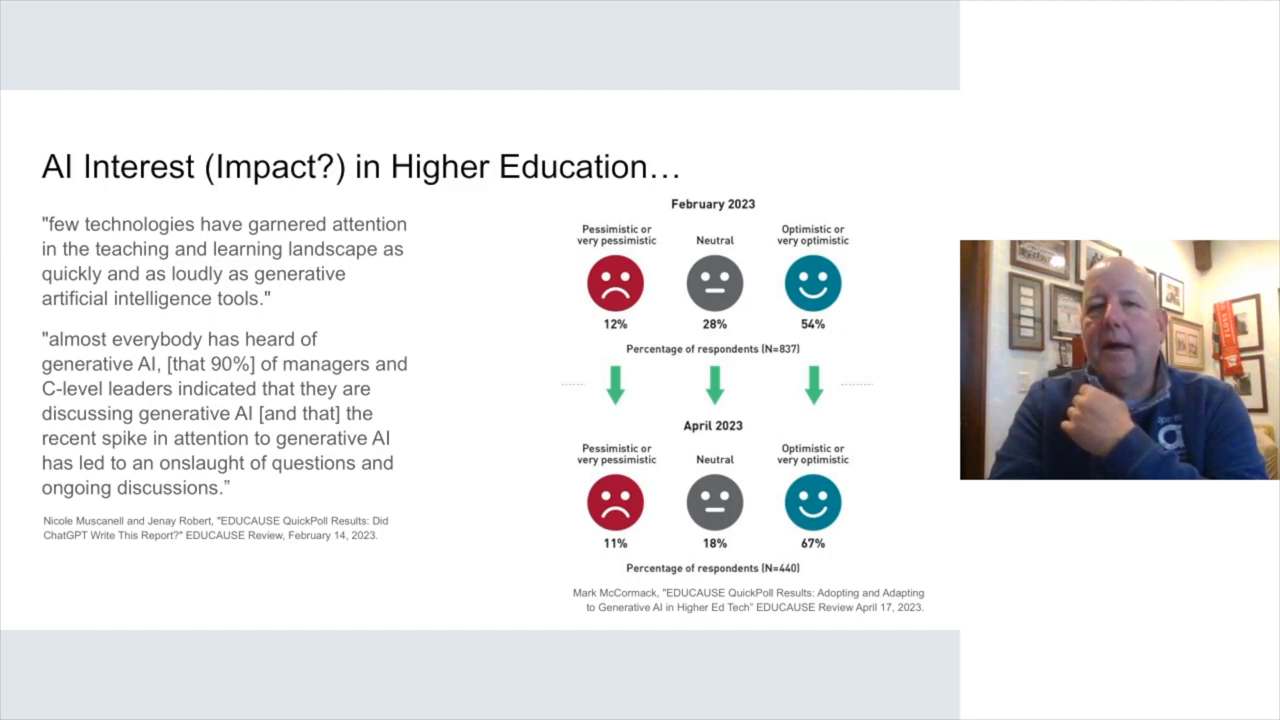
key("Right")
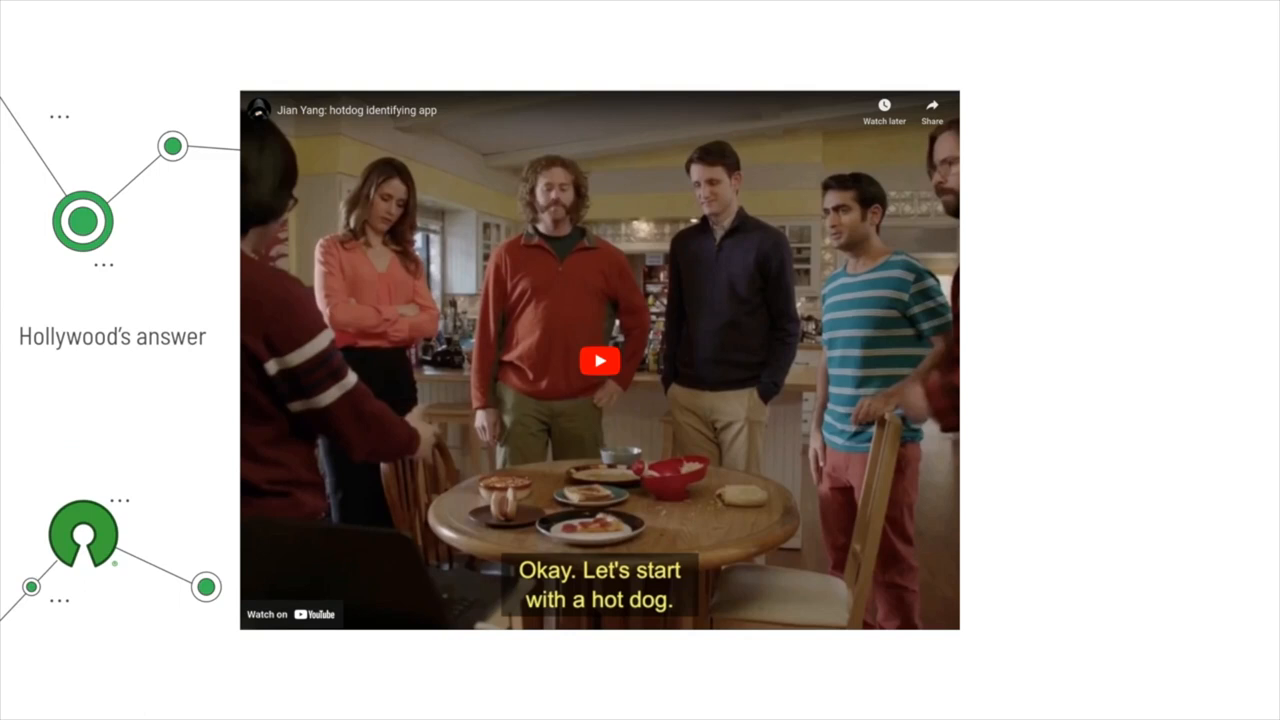
left_click(599, 361)
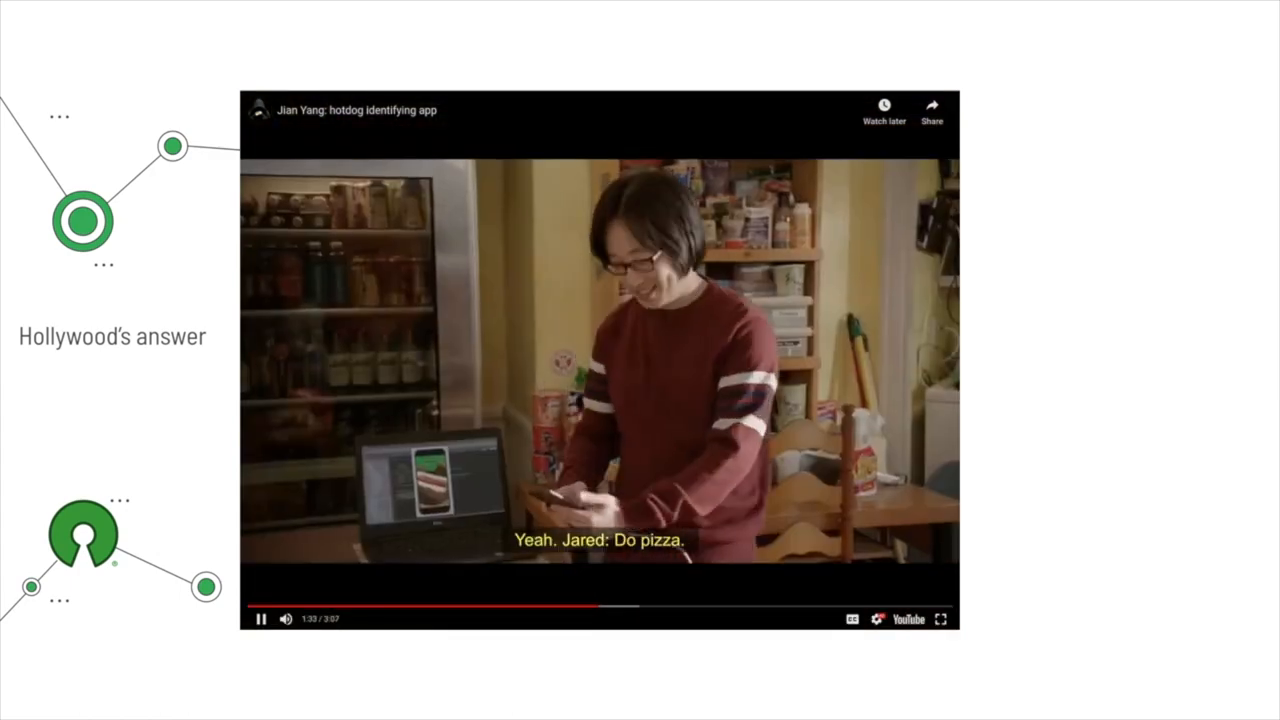